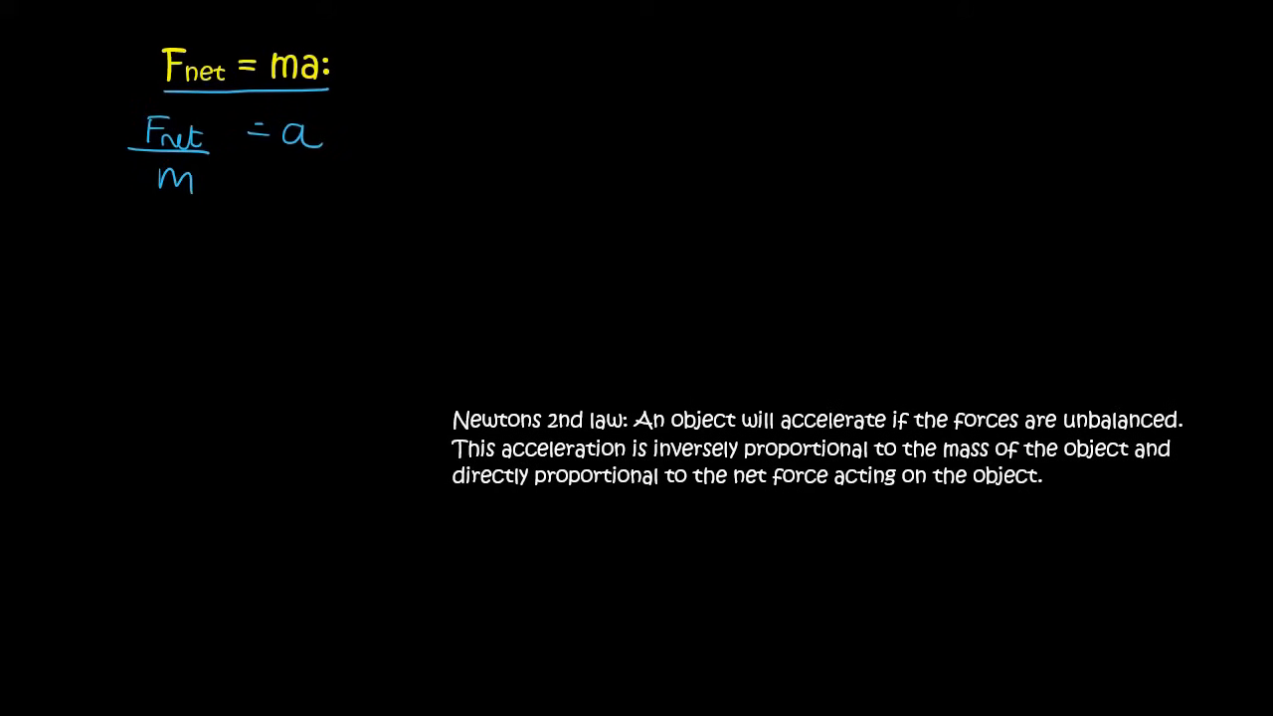
# Step: Circle the Fnet = ma formula and mark up the Newton's 2nd law definition
pyautogui.moveTo(662, 465); pyautogui.dragTo(929, 465)
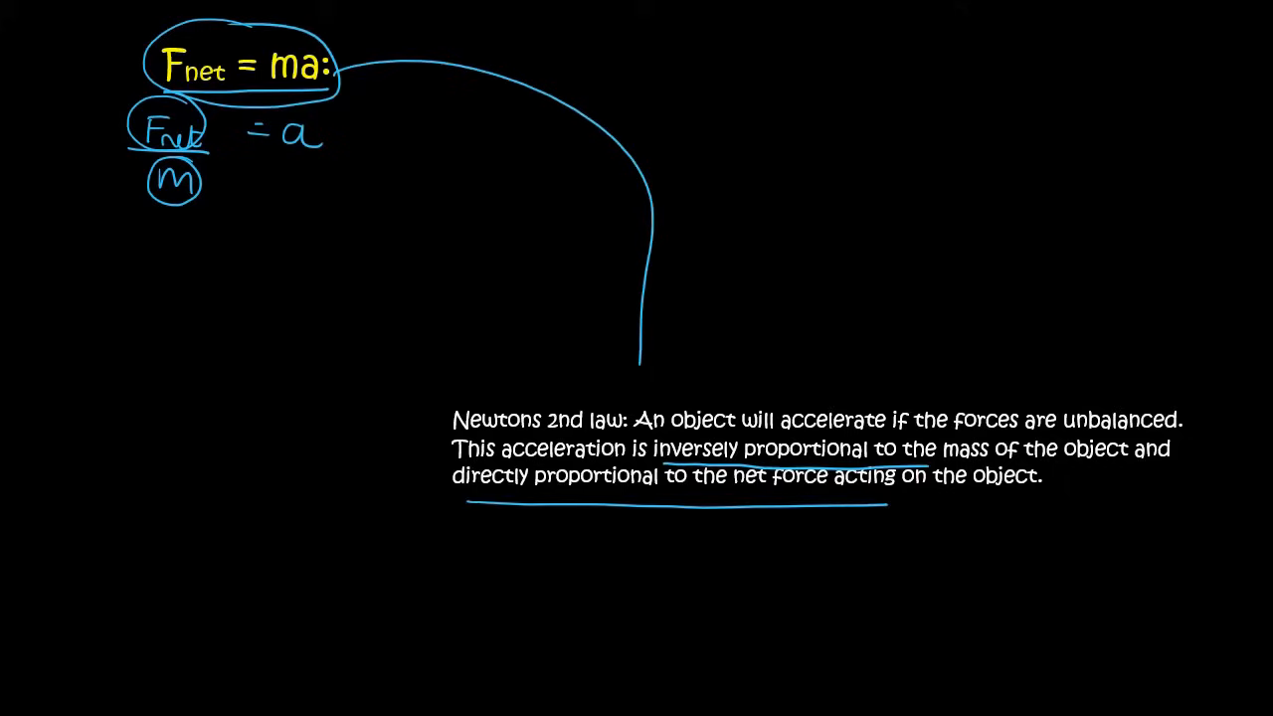
pyautogui.moveTo(642, 358); pyautogui.dragTo(657, 378)
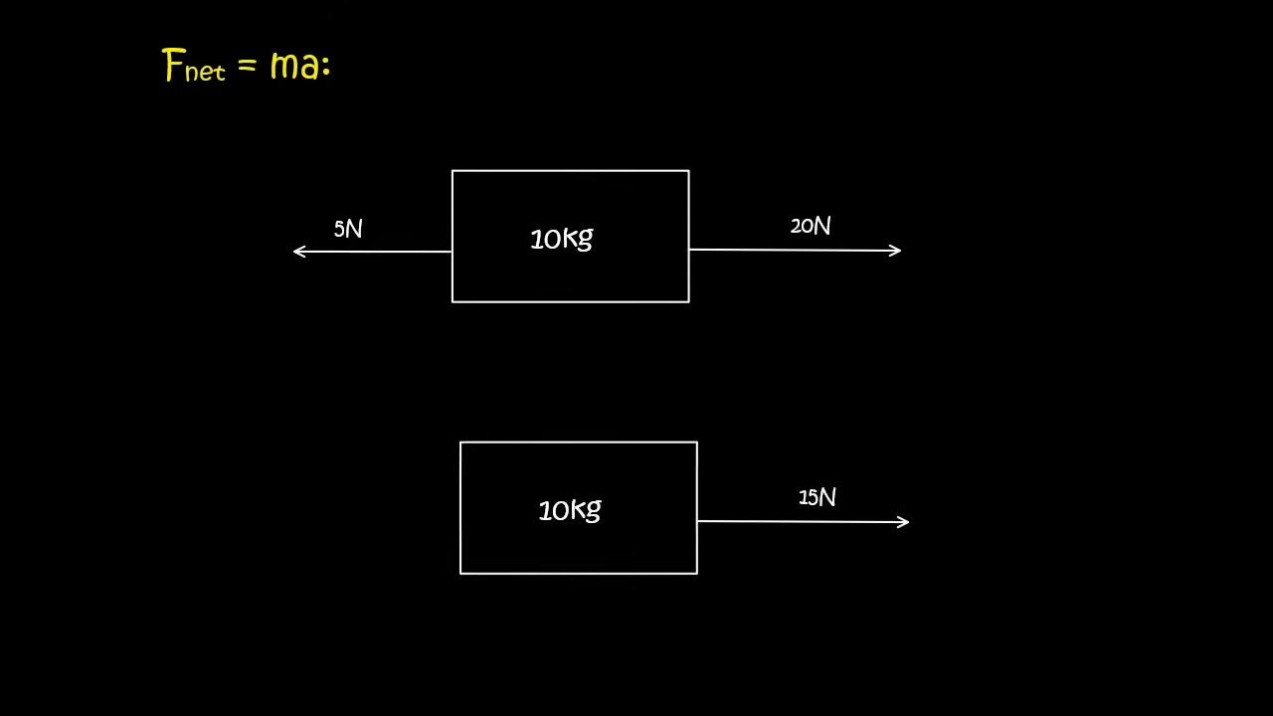
# Step: Circle the 5N, 20N and 15N force labels on the 10kg blocks
pyautogui.moveTo(785, 184); pyautogui.dragTo(805, 254)
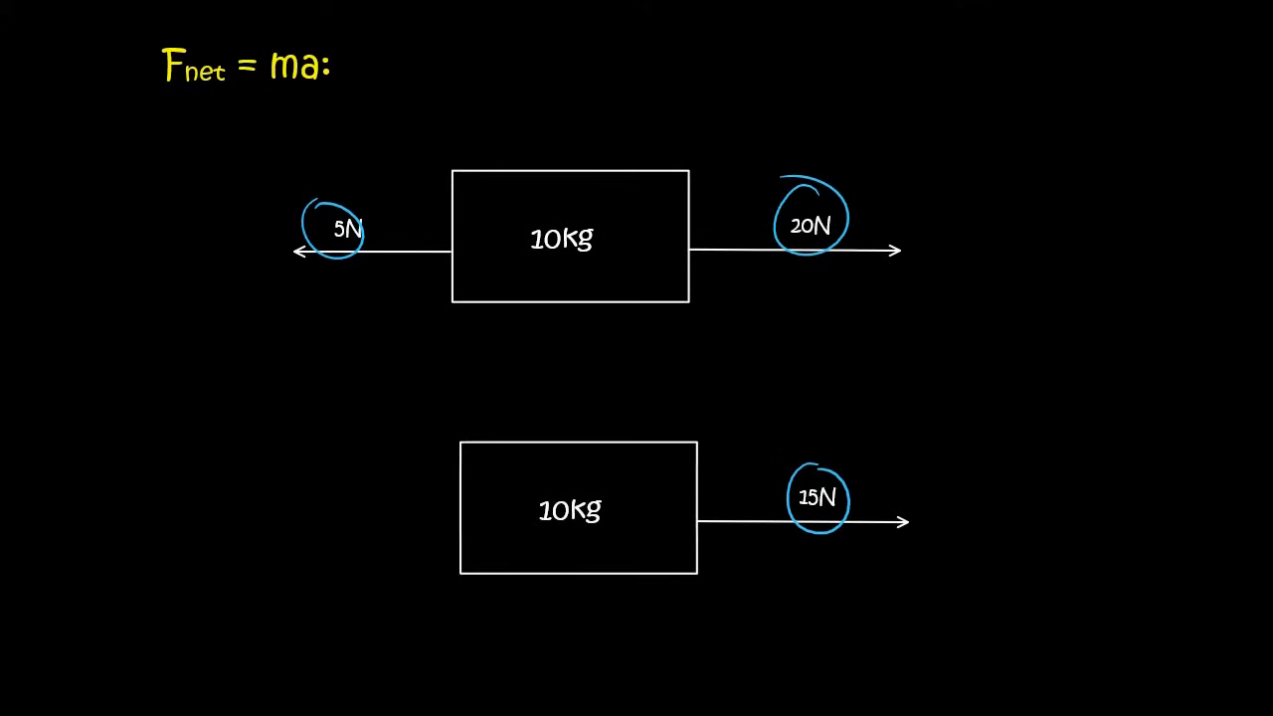
# Step: Underline Fnet and the top 10kg, and draw arrows to the 5N and 20N forces
pyautogui.moveTo(169, 89); pyautogui.dragTo(224, 90)
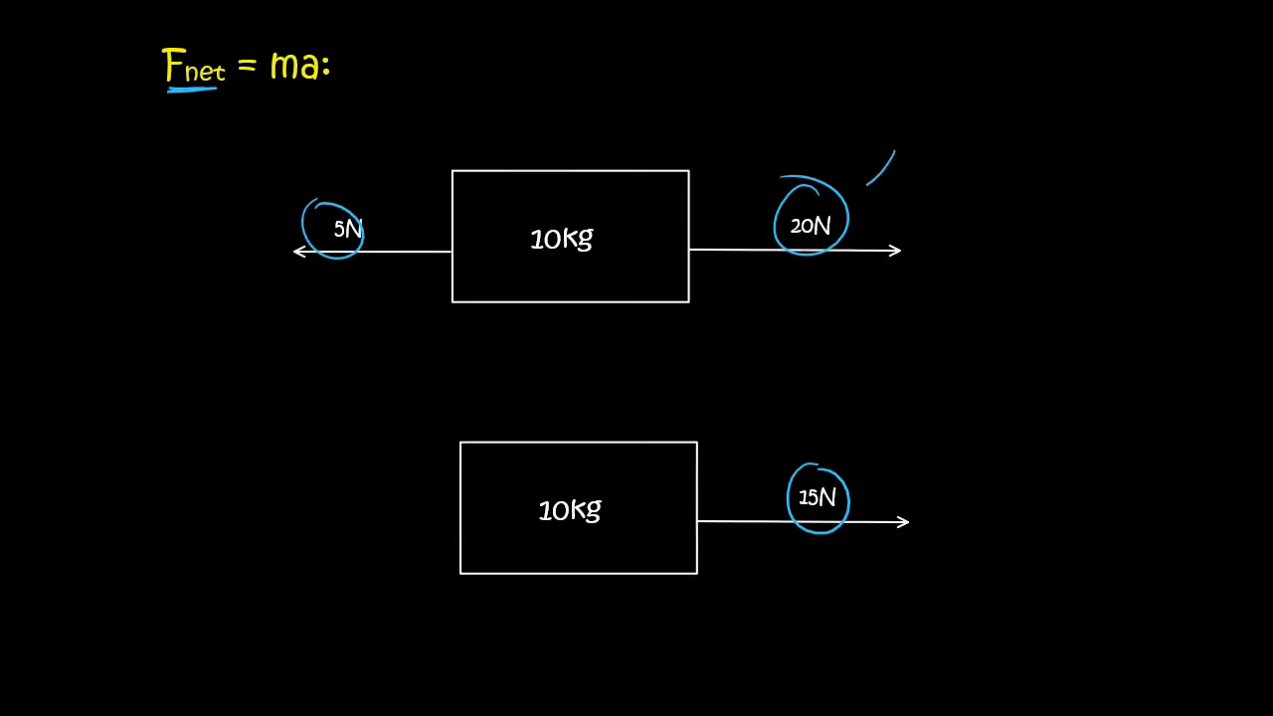
pyautogui.moveTo(885, 159); pyautogui.dragTo(850, 204)
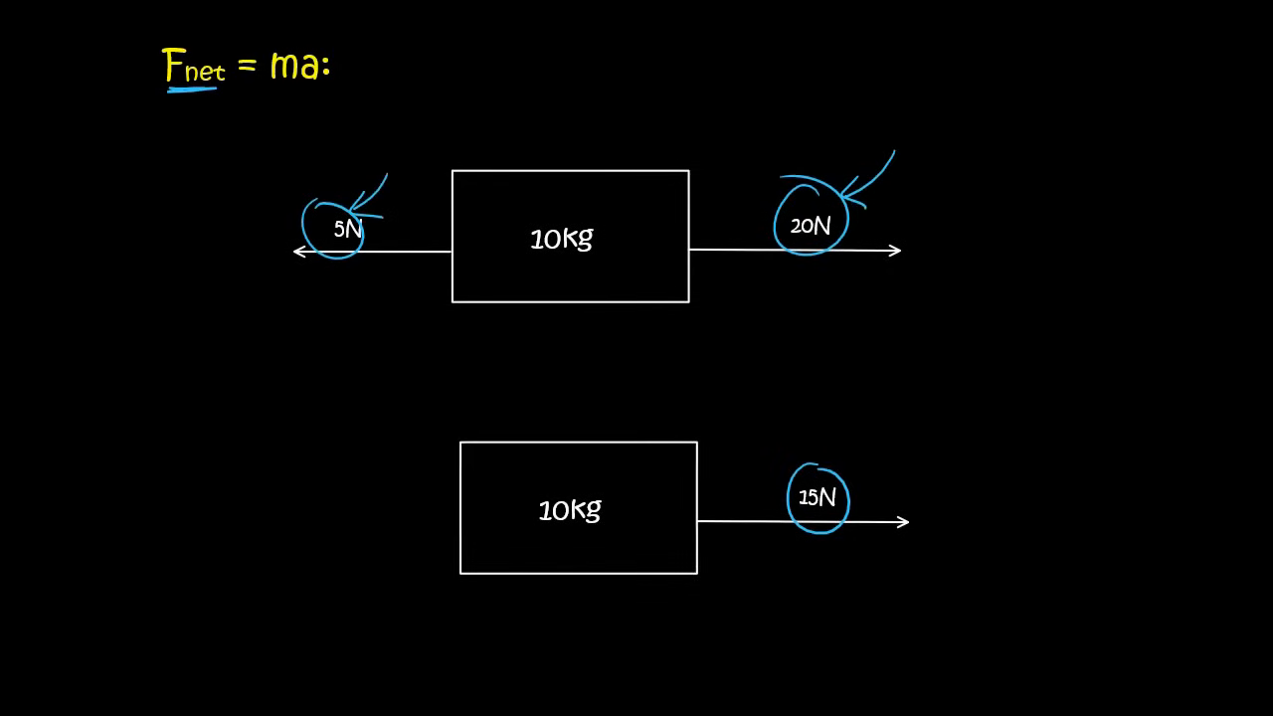
pyautogui.moveTo(826, 428)
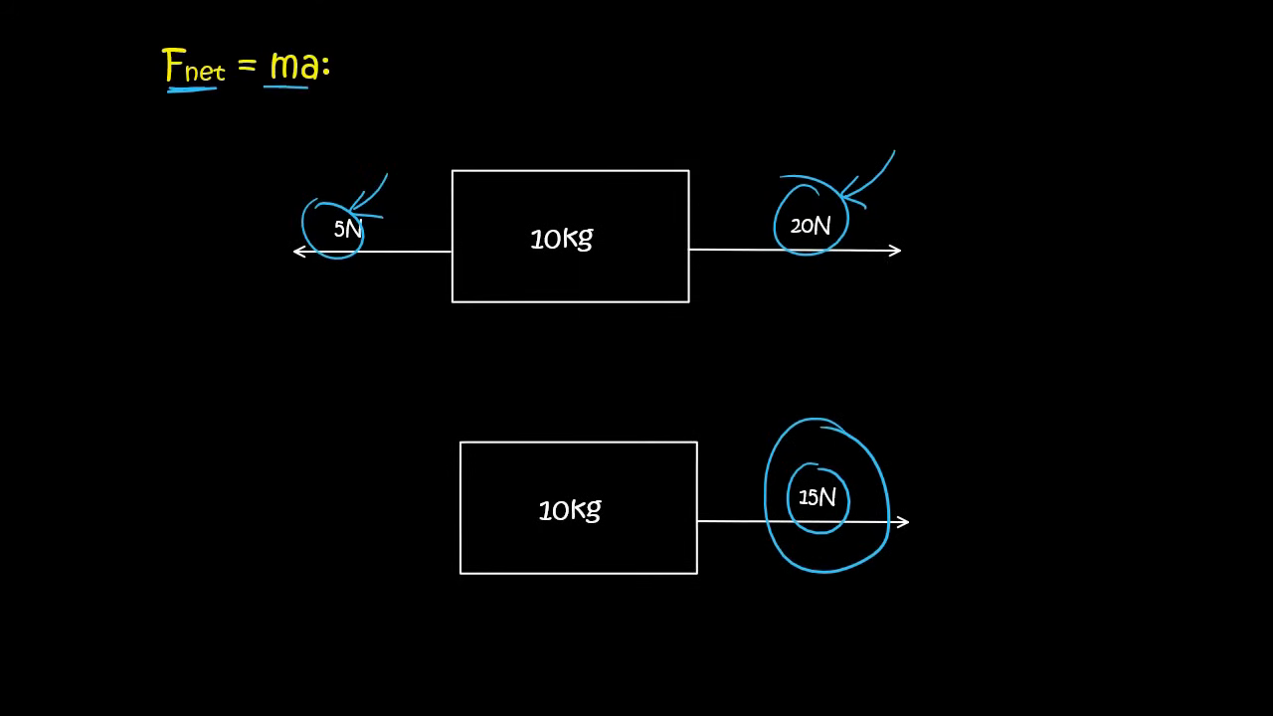
pyautogui.click(562, 268)
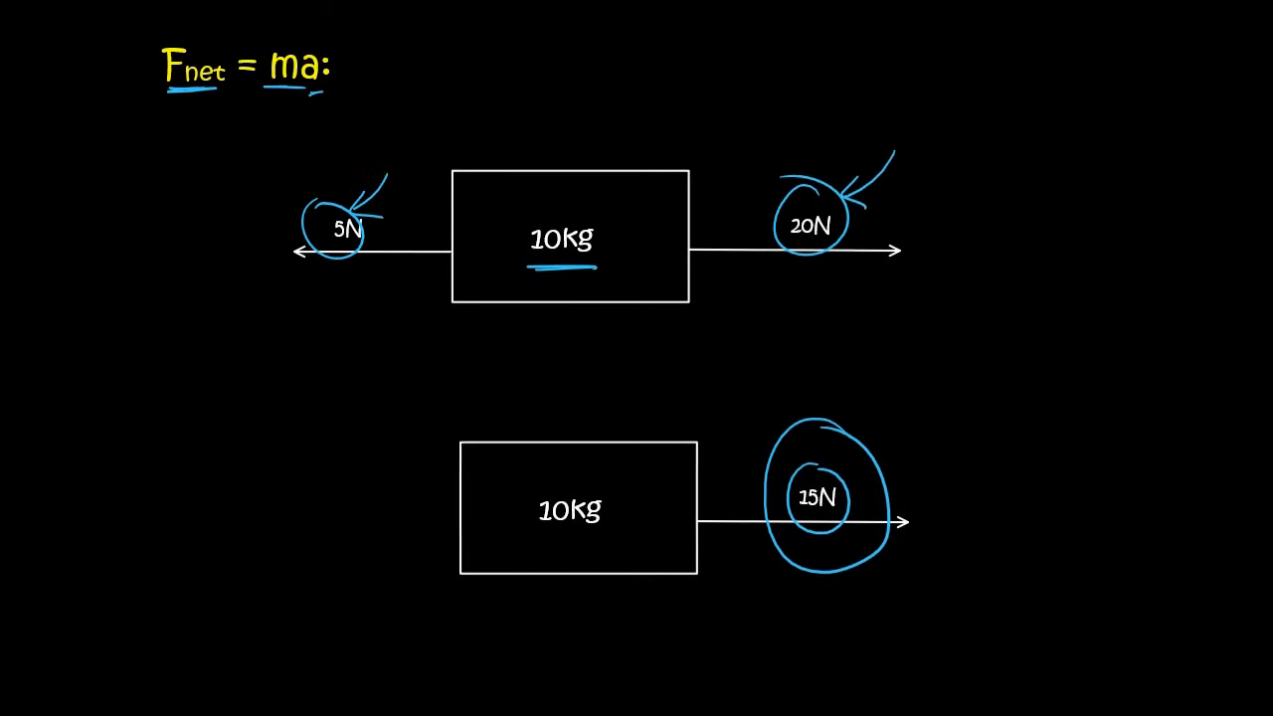
# Step: Write the working 15 = 10a, a = 15/10 = 1.5
pyautogui.write('15')
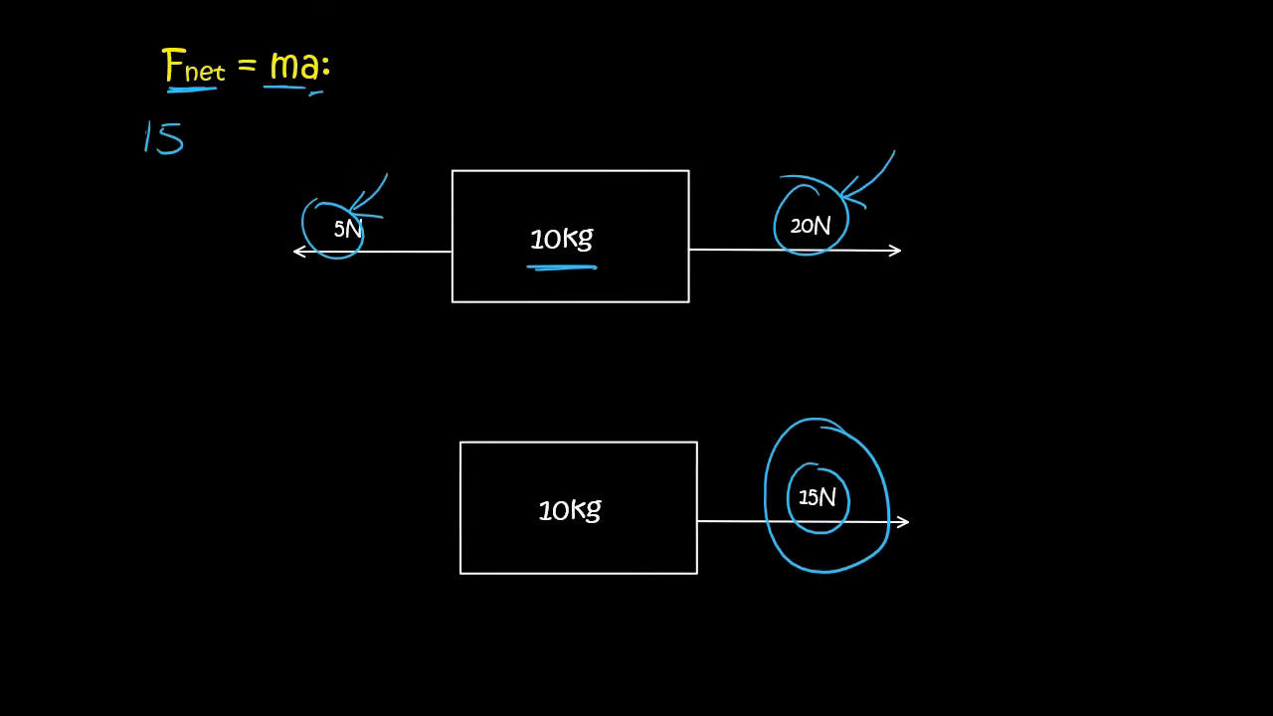
pyautogui.write('= 10')
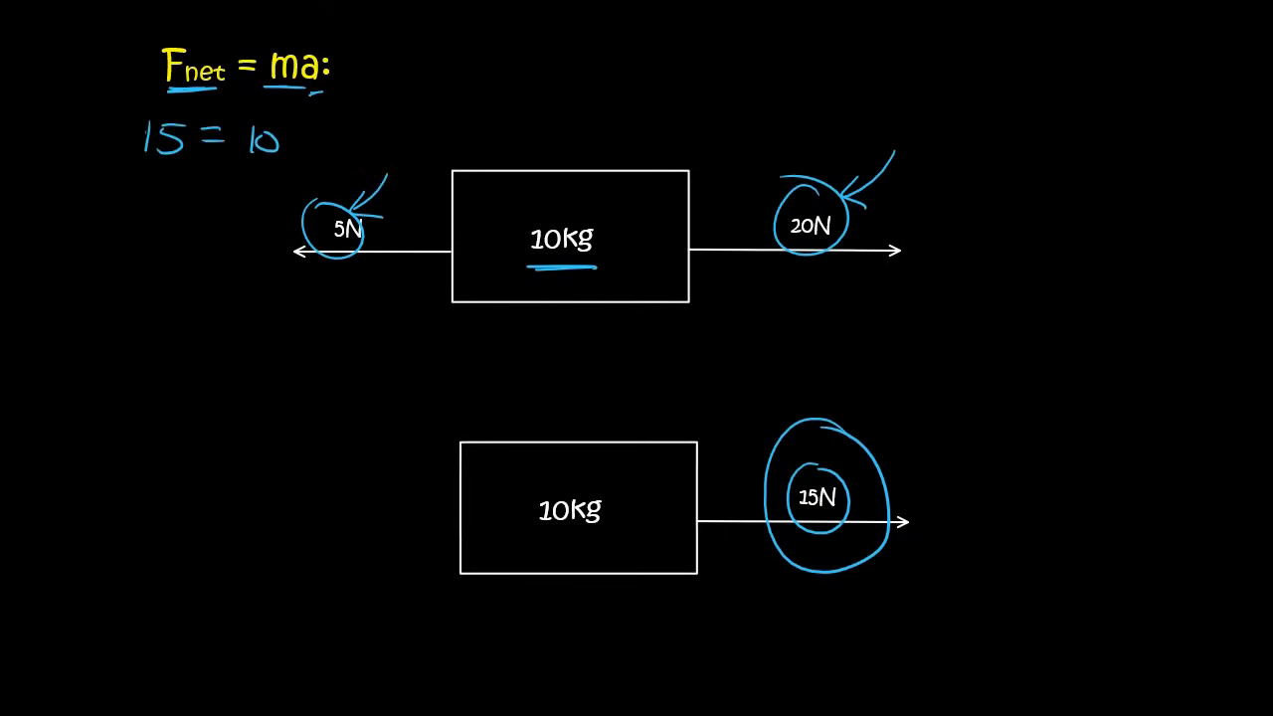
pyautogui.write('a')
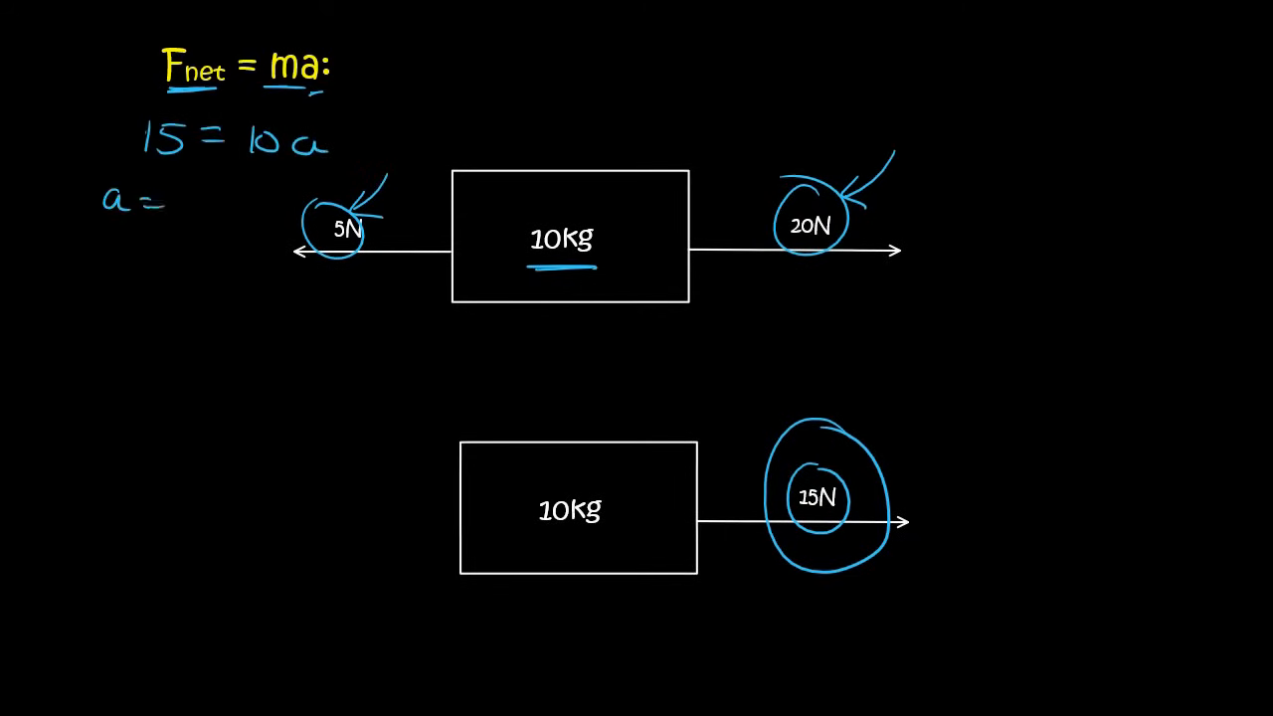
pyautogui.write('15/10')
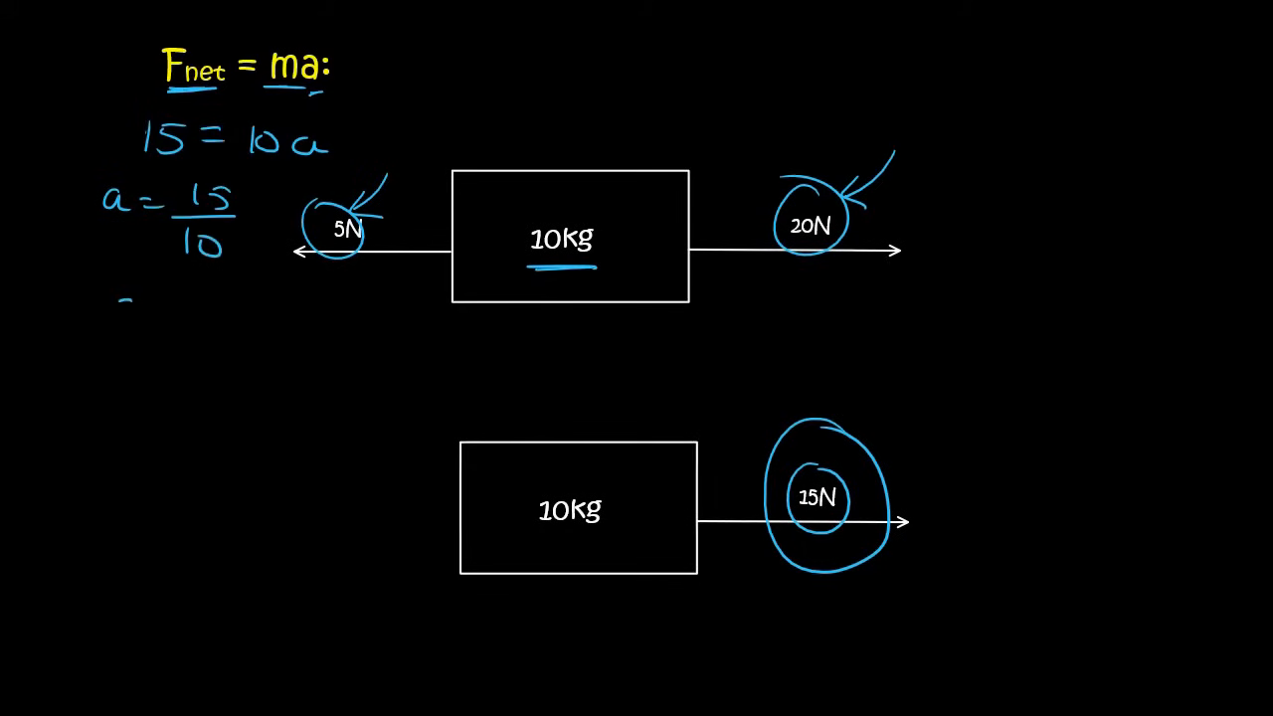
pyautogui.write('=1.5')
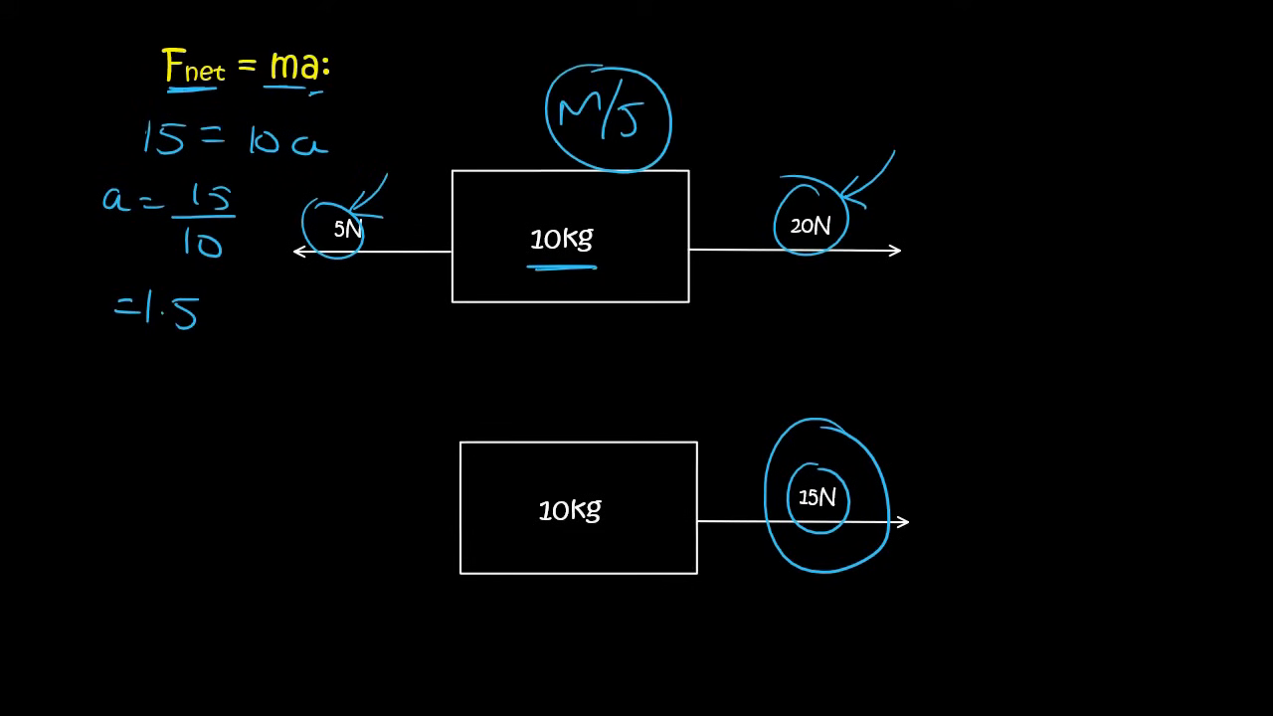
# Step: Note the acceleration units M/S and -2 beside the diagram
pyautogui.write('M/S')
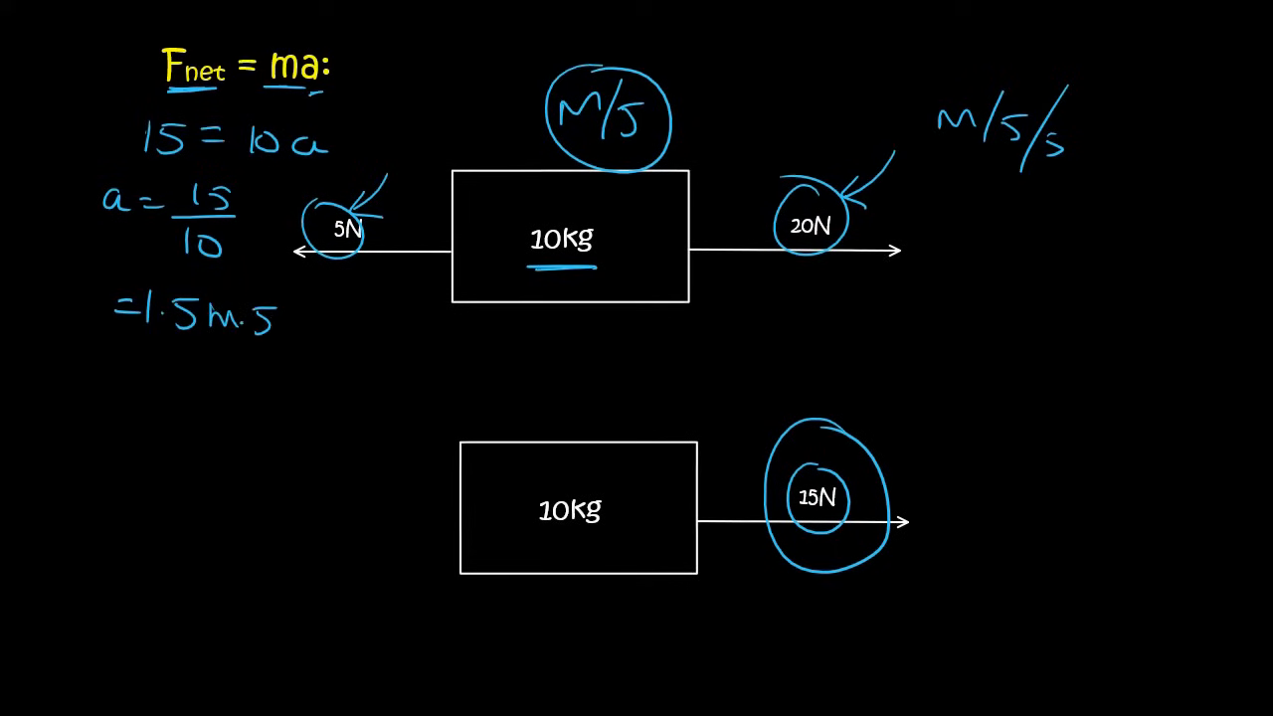
pyautogui.write('-2')
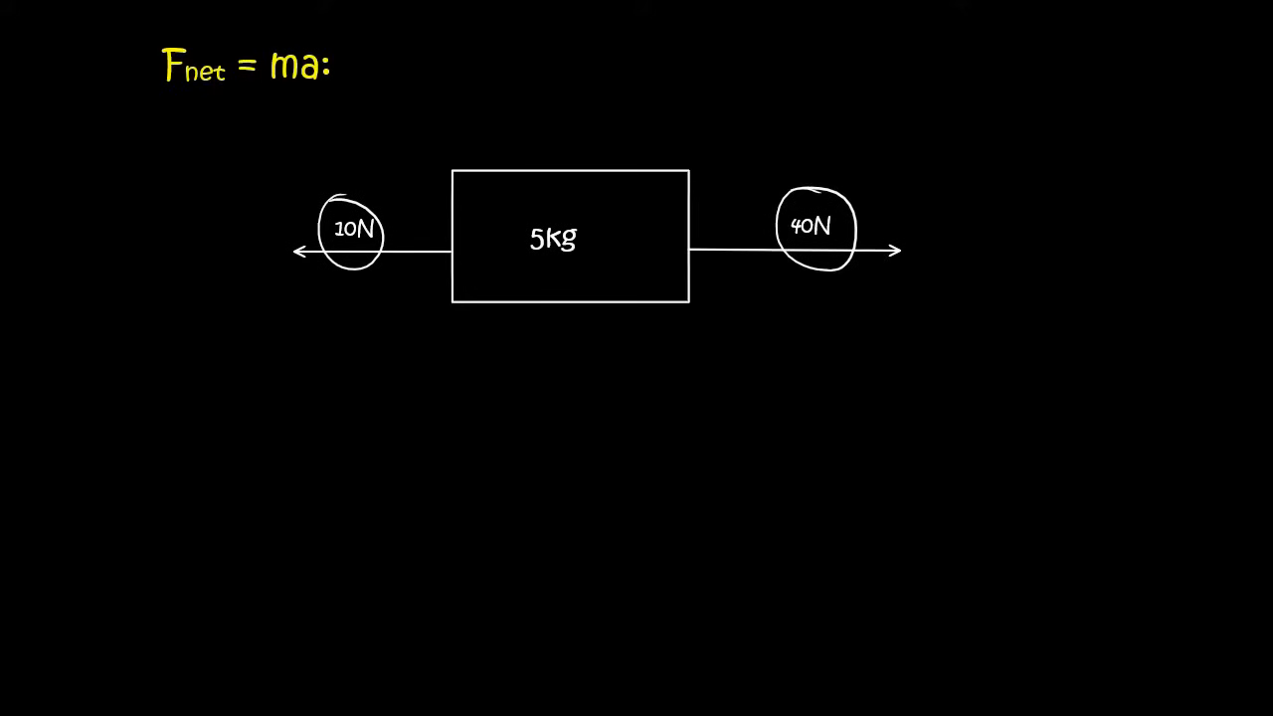
# Step: Write '30 =' on the 5kg block slide with 10N and 40N forces
pyautogui.write('30 =')
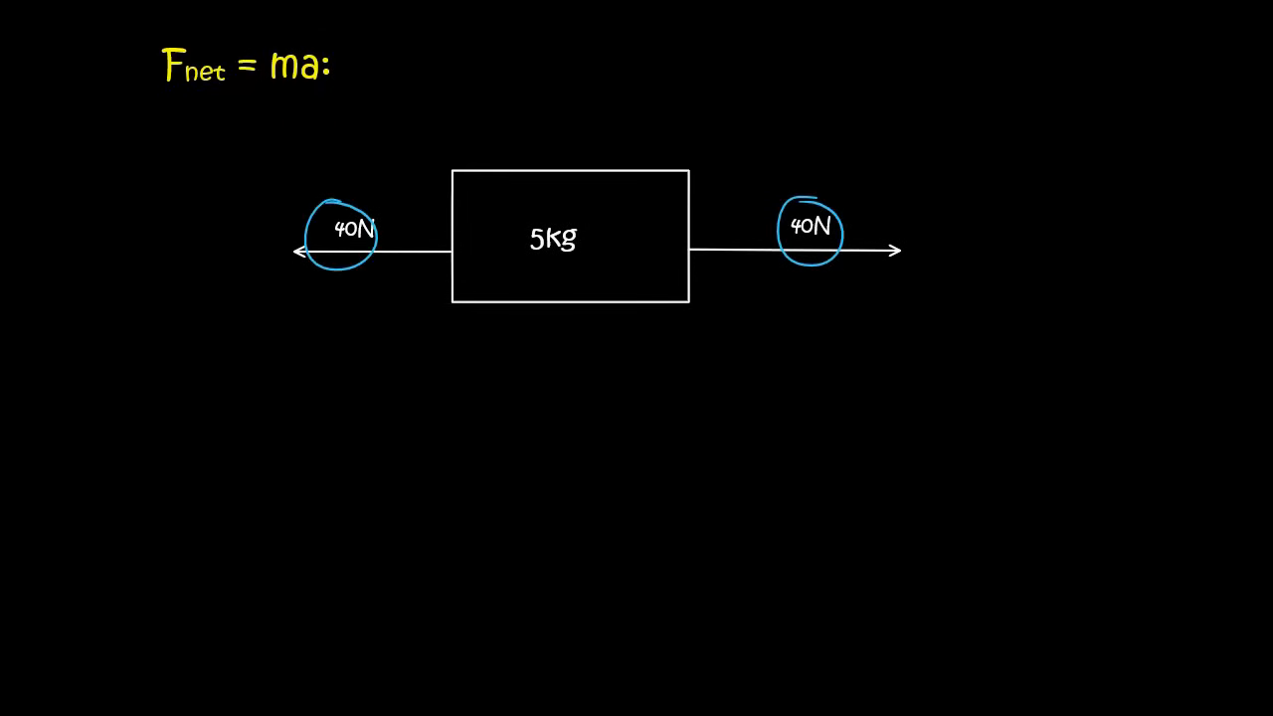
# Step: Arrow both 40N forces and work 0 = 5a down to a = 0 m·s⁻²
pyautogui.moveTo(170, 92); pyautogui.dragTo(213, 93)
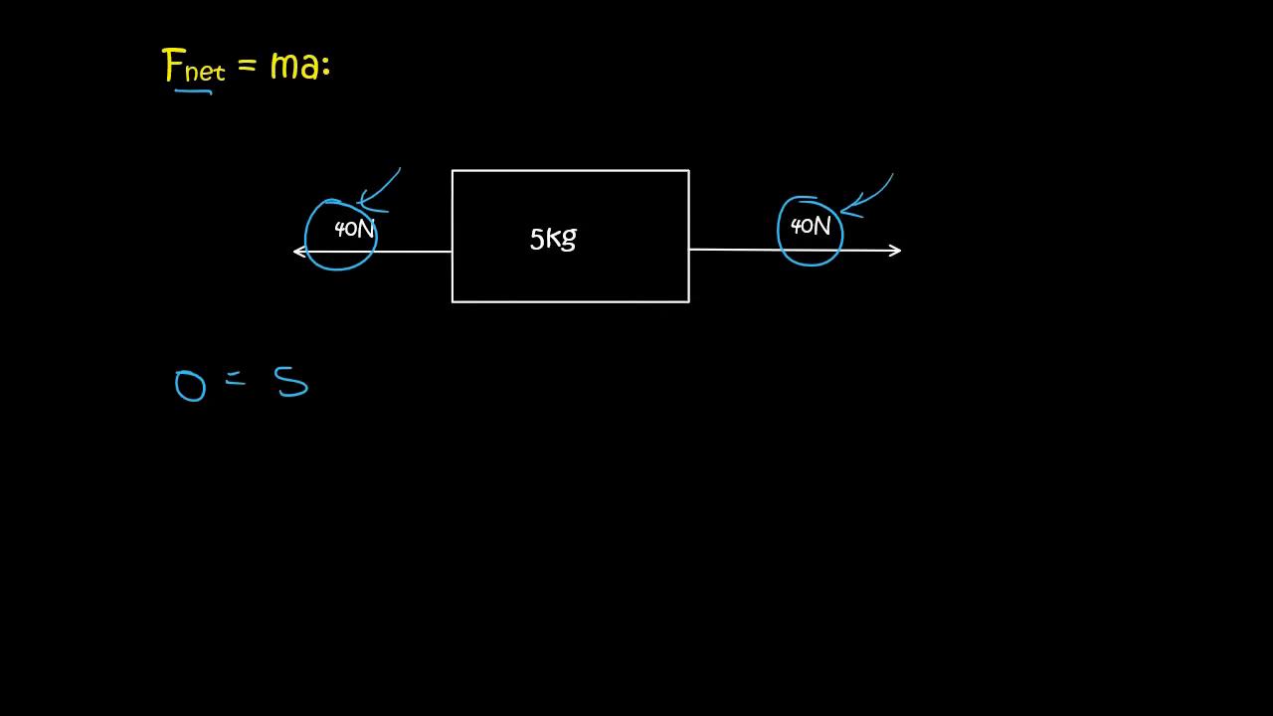
pyautogui.write('a')
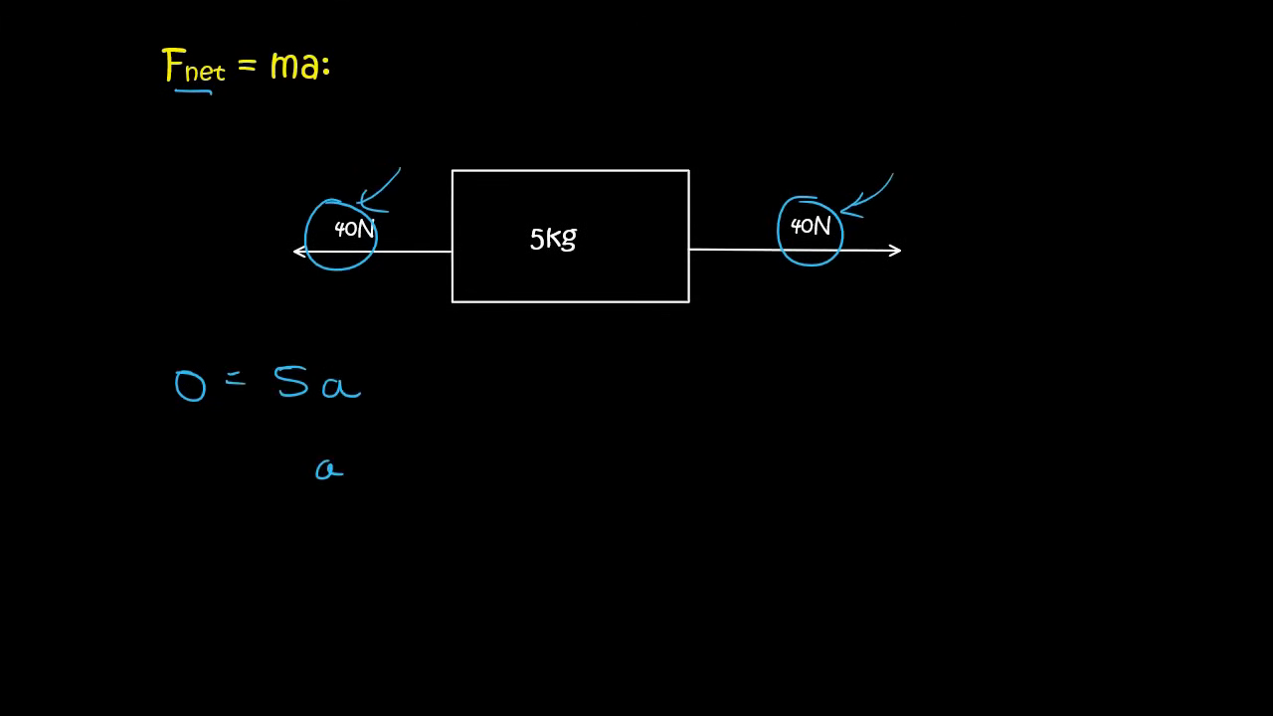
pyautogui.click(228, 472)
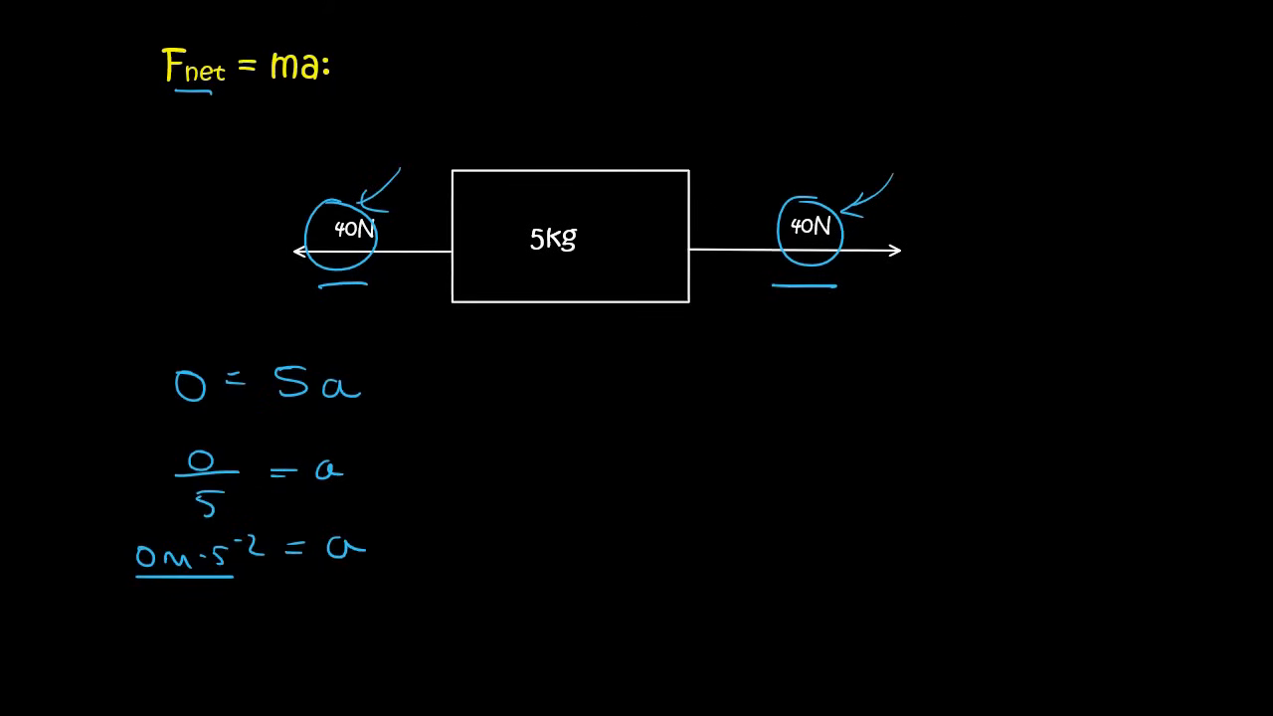
# Step: Draw an upward arrow beneath the 5kg block and write 10km/h
pyautogui.moveTo(565, 452); pyautogui.dragTo(565, 313)
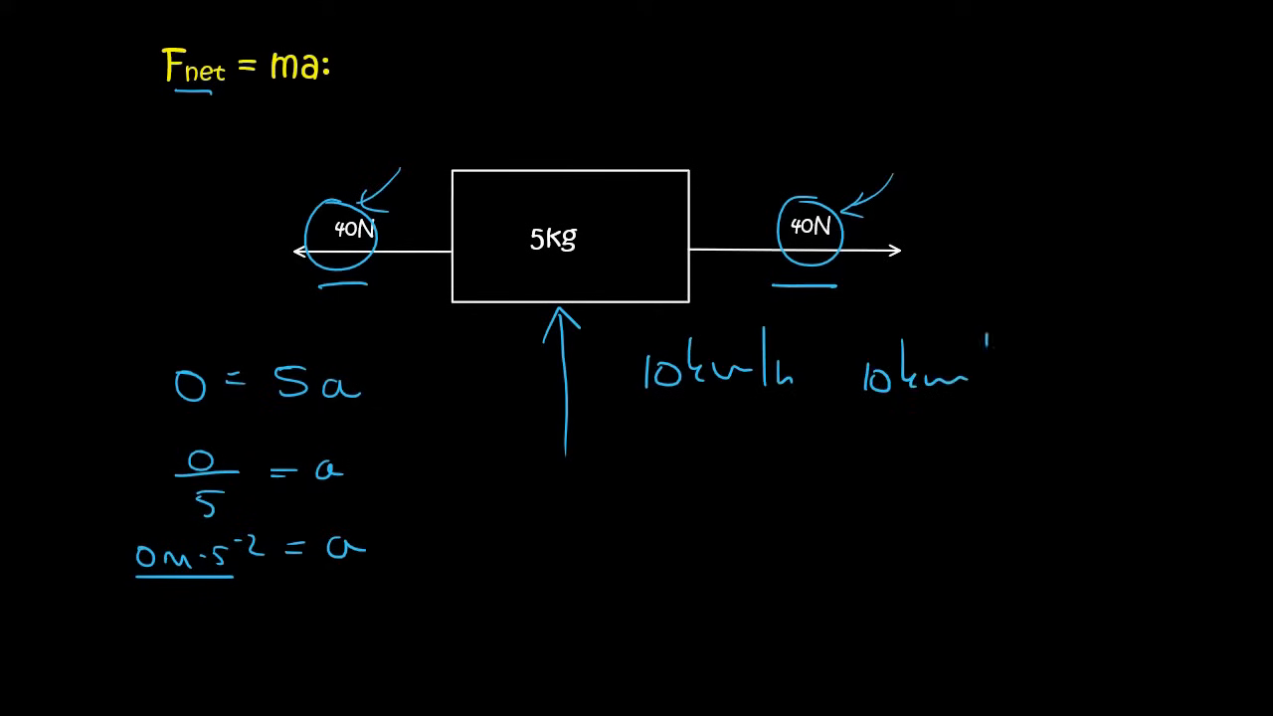
pyautogui.write('10km/h 10km/')
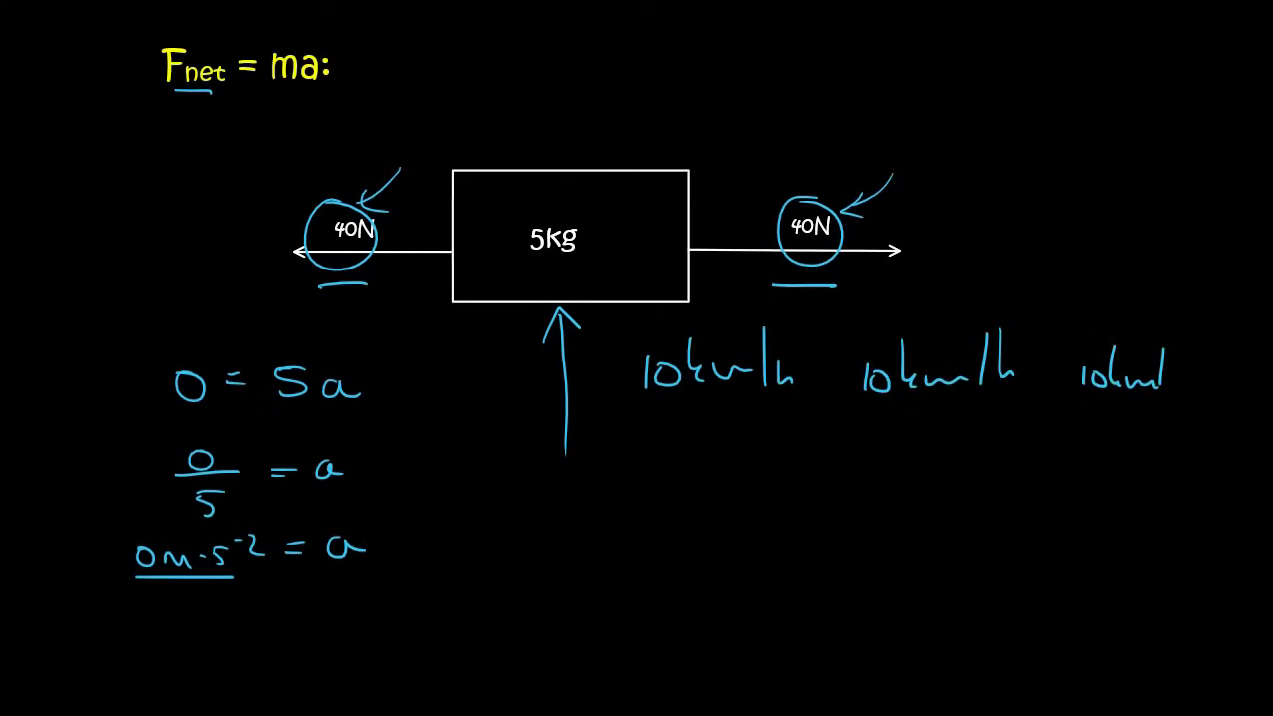